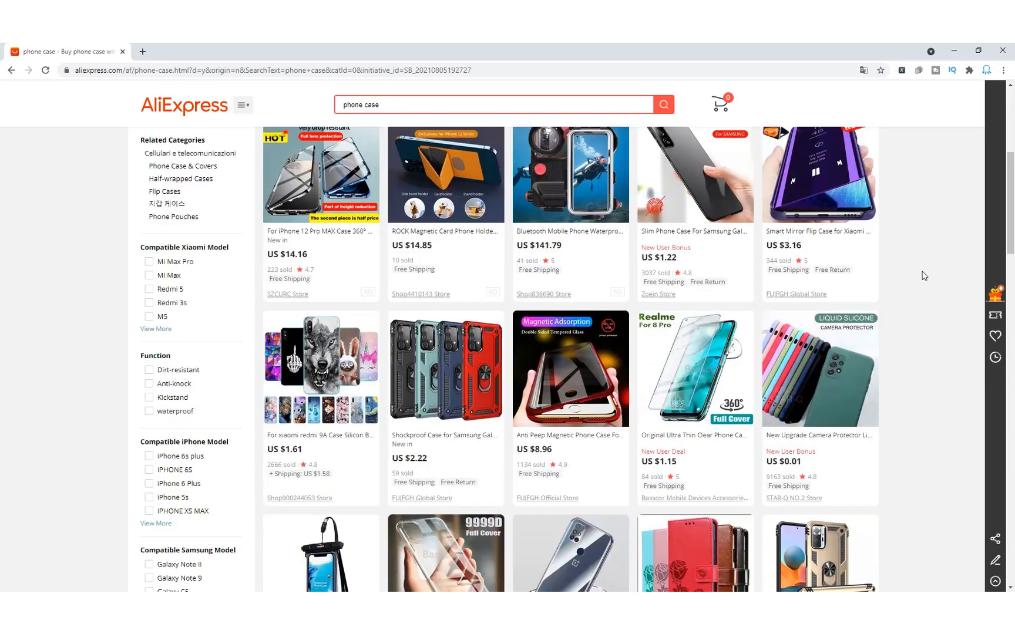
Browse the AliExpress results and inspect a product listing's details
{"action": "scroll", "scroll_direction": "down", "scroll_amount": 3}
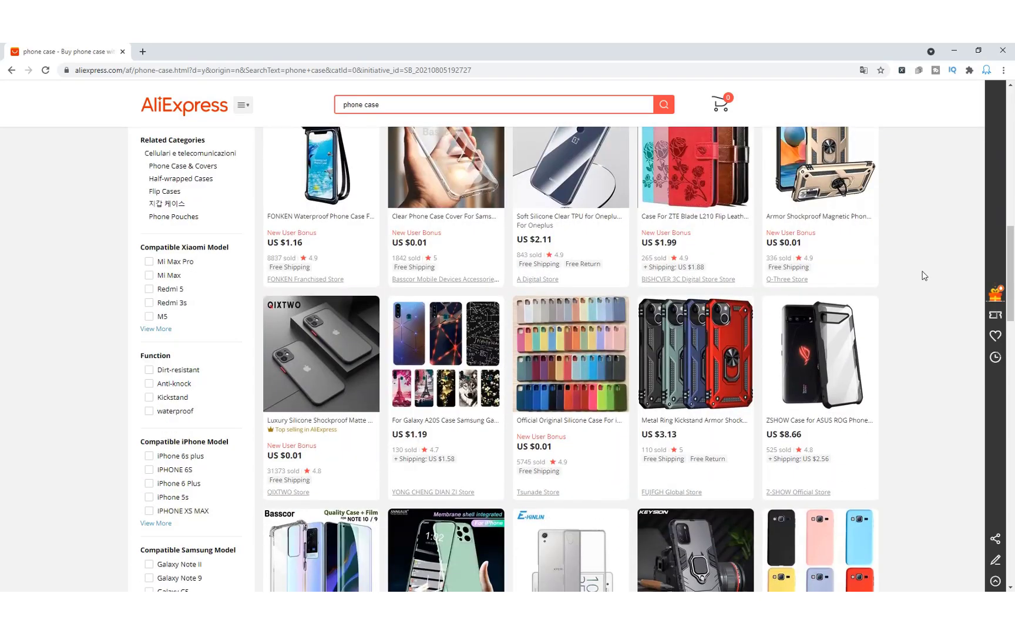
{"action": "scroll", "scroll_direction": "down", "scroll_amount": 3}
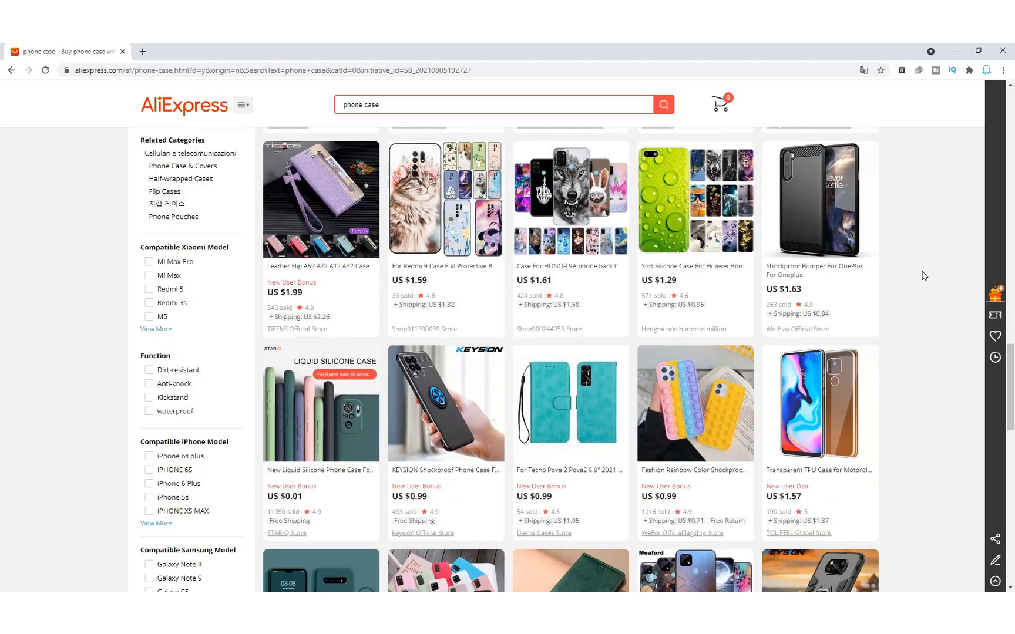
{"action": "scroll", "scroll_direction": "down", "scroll_amount": 3}
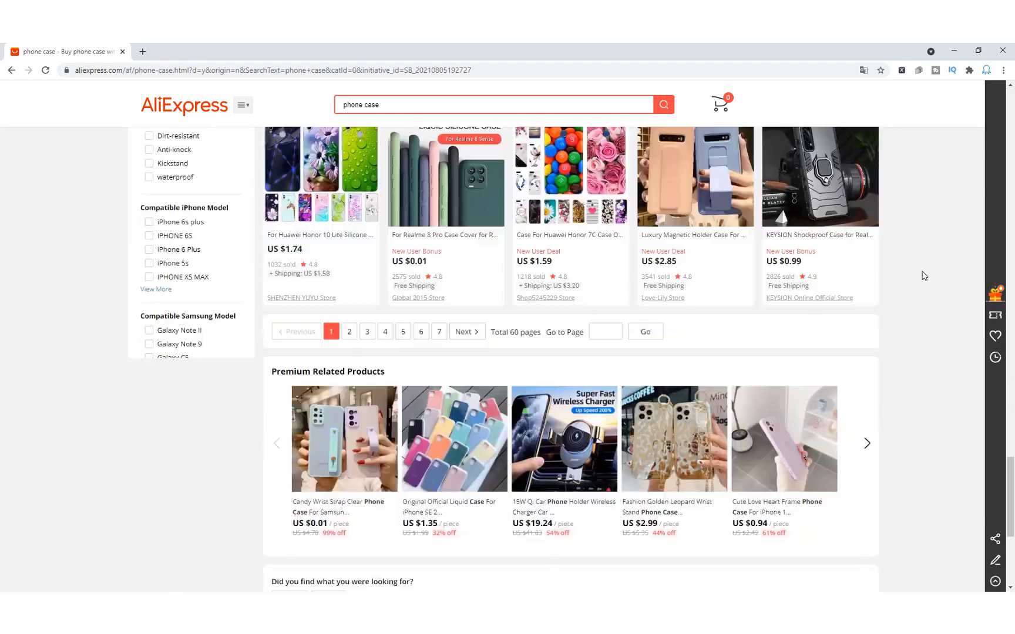
{"action": "left_click", "coordinate": [444, 176]}
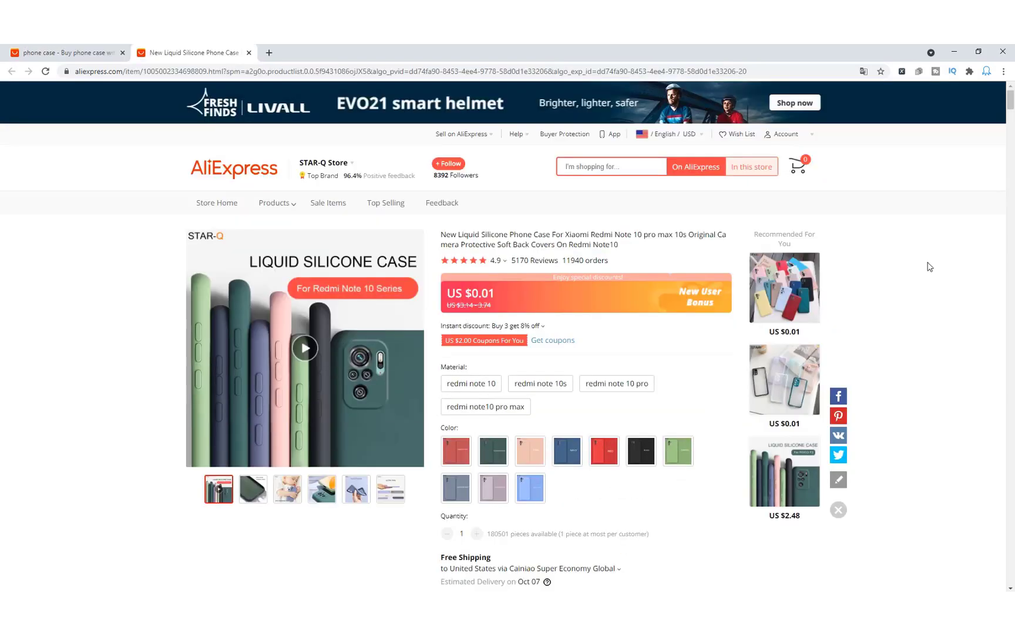
{"action": "scroll", "scroll_direction": "down", "scroll_amount": 3}
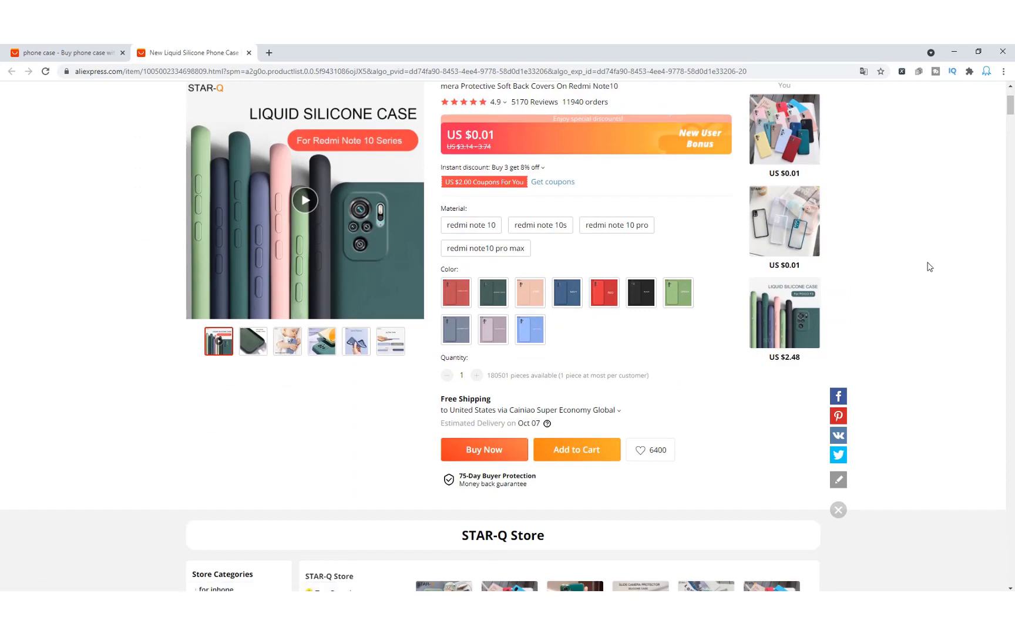
{"action": "scroll", "scroll_direction": "up", "scroll_amount": 3}
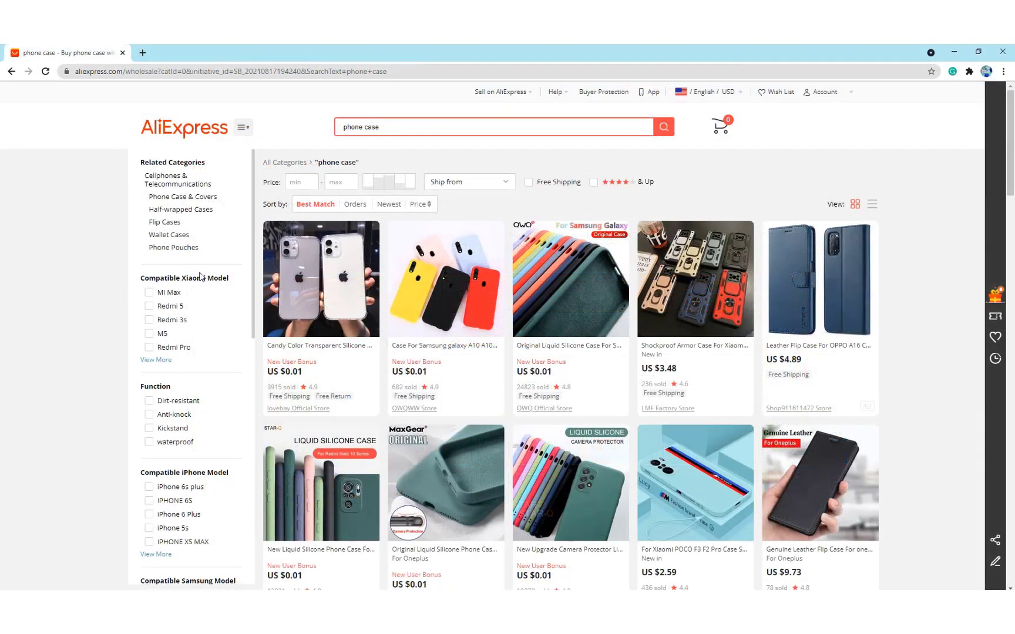
{"action": "scroll", "scroll_direction": "down", "scroll_amount": 3}
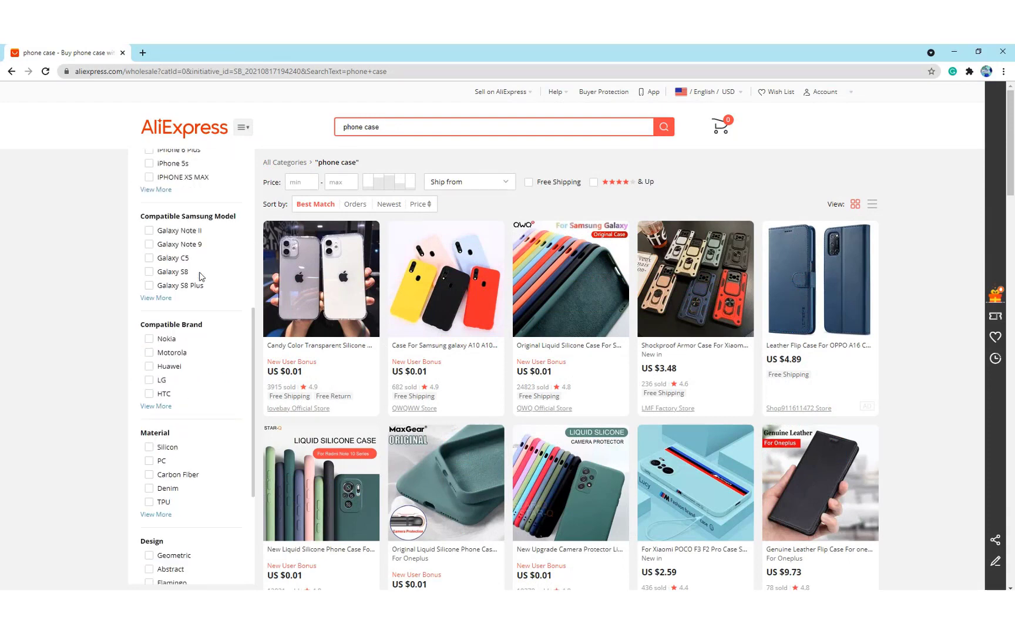
{"action": "scroll", "scroll_direction": "down", "scroll_amount": 3}
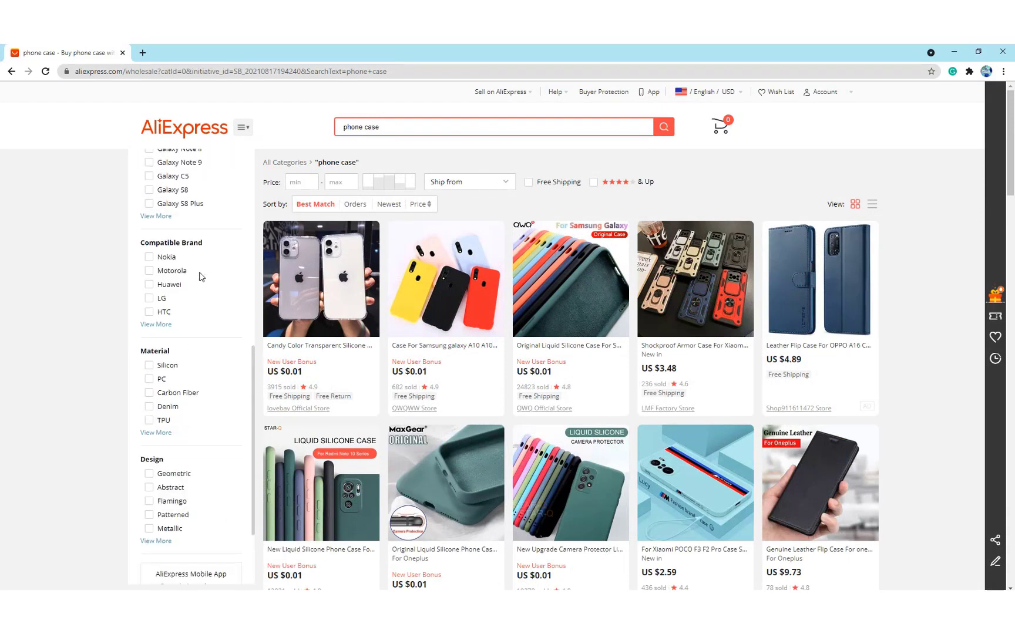
{"action": "scroll", "scroll_direction": "up", "scroll_amount": 3}
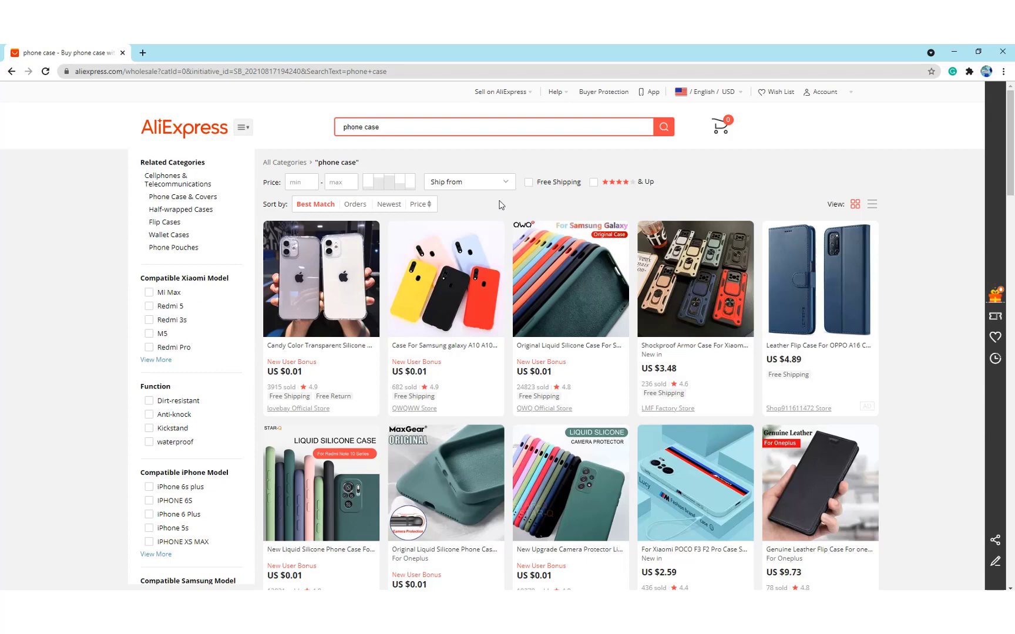
Search AliExpress for 'phone case' from the home page, then switch to Octoparse
{"action": "left_click", "coordinate": [468, 182]}
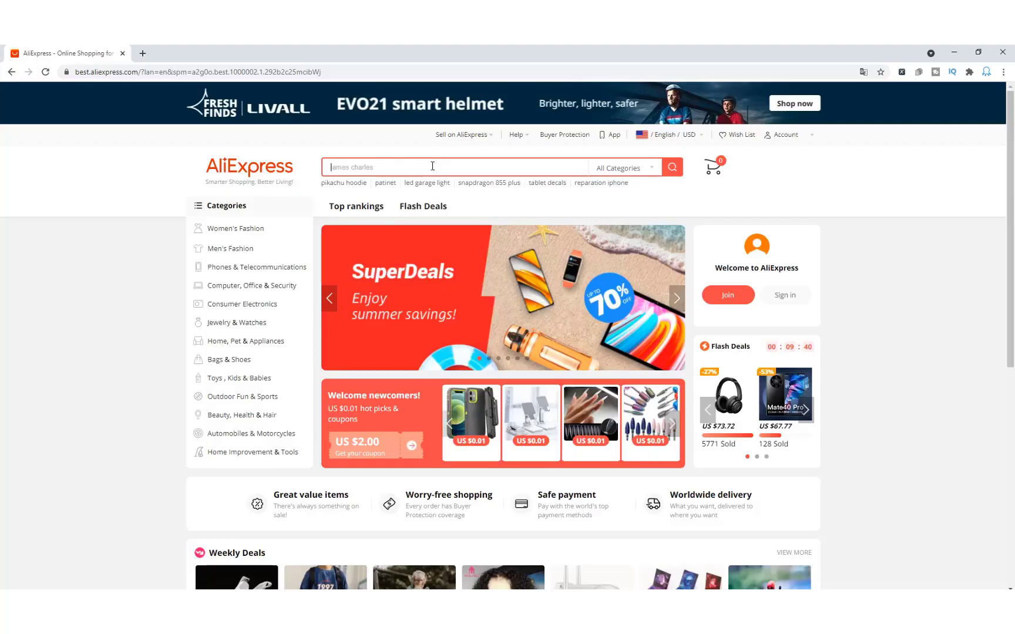
{"action": "type", "text": "phone case"}
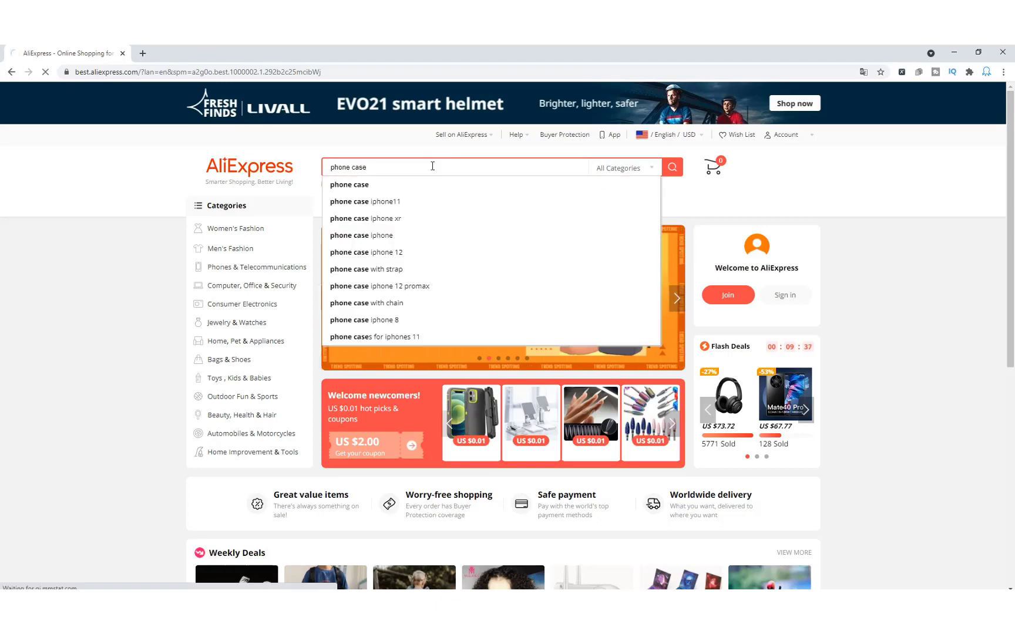
{"action": "left_click", "coordinate": [672, 167]}
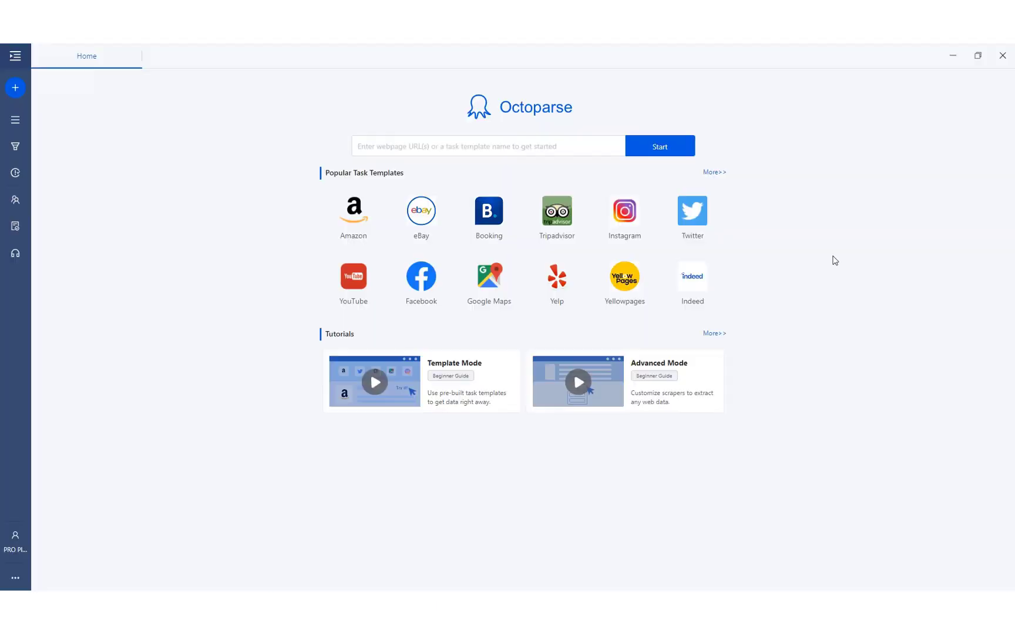
Start a task from the results URL and loop-click each product title to open its page
{"action": "left_click", "coordinate": [485, 145]}
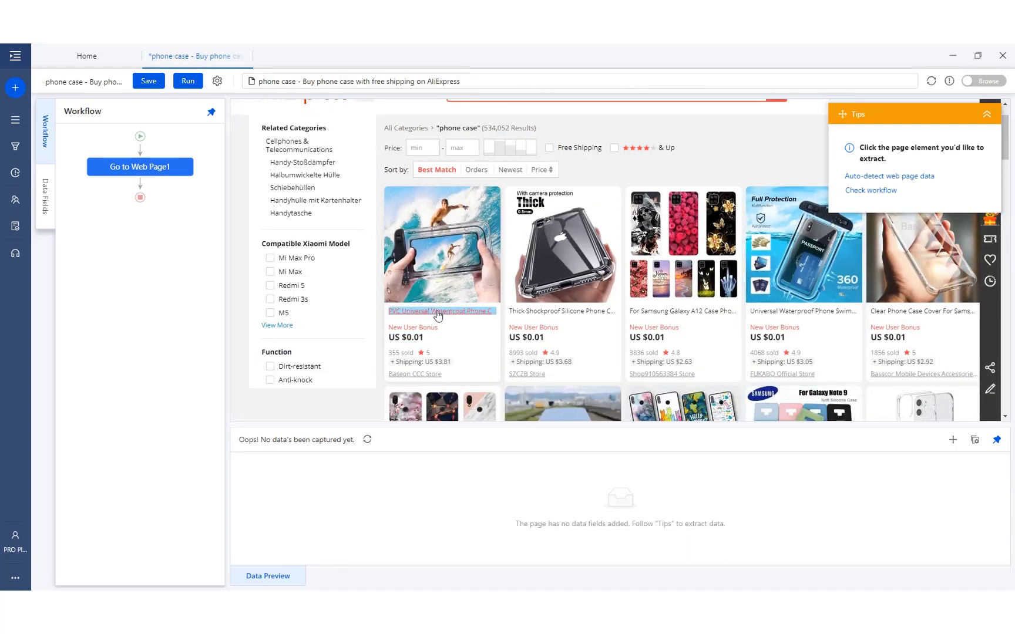
{"action": "left_click", "coordinate": [439, 310]}
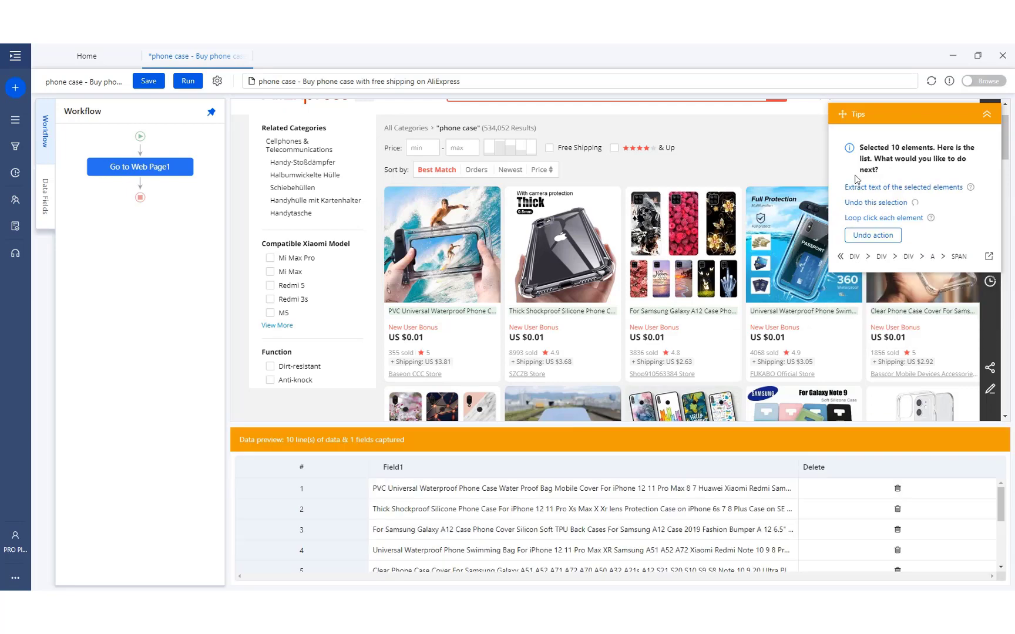
{"action": "left_click", "coordinate": [885, 217]}
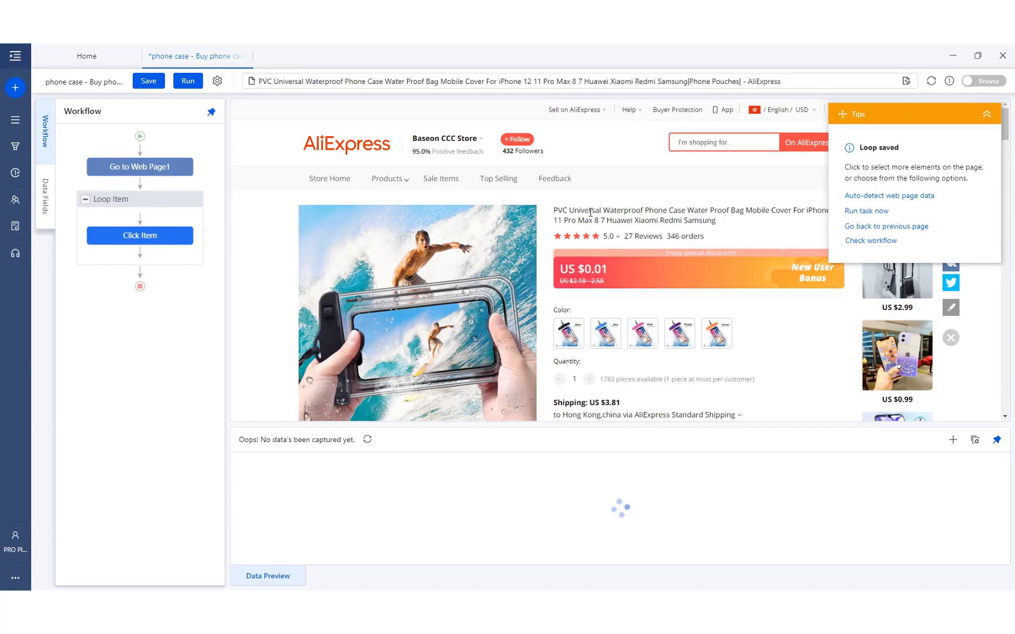
Extract store name with link, title, price, reviews, rating, shipping and feedback as an Extract Data step
{"action": "left_click", "coordinate": [684, 215]}
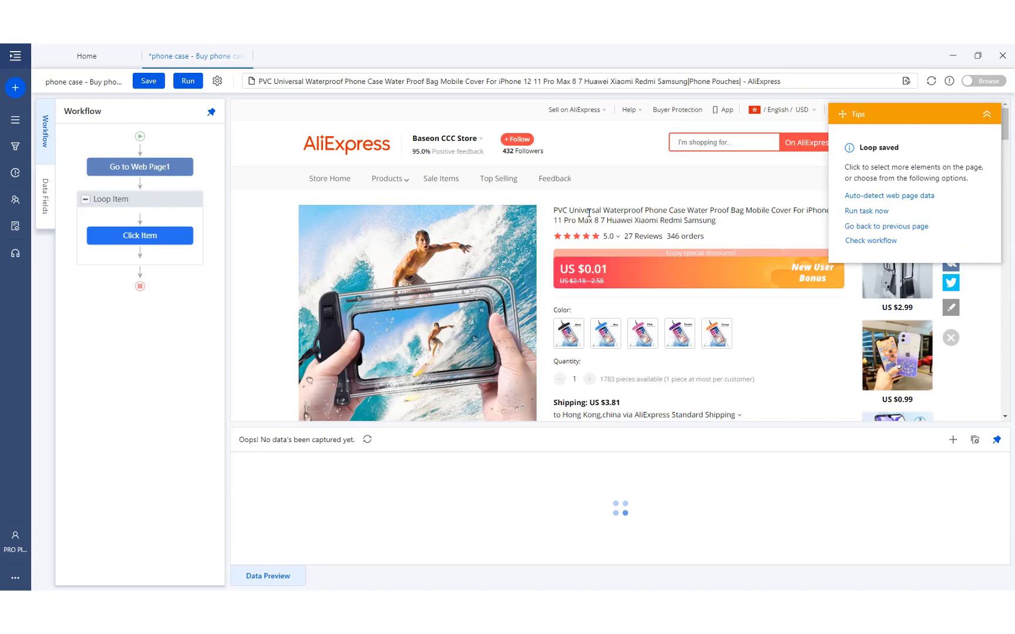
{"action": "left_click", "coordinate": [445, 139]}
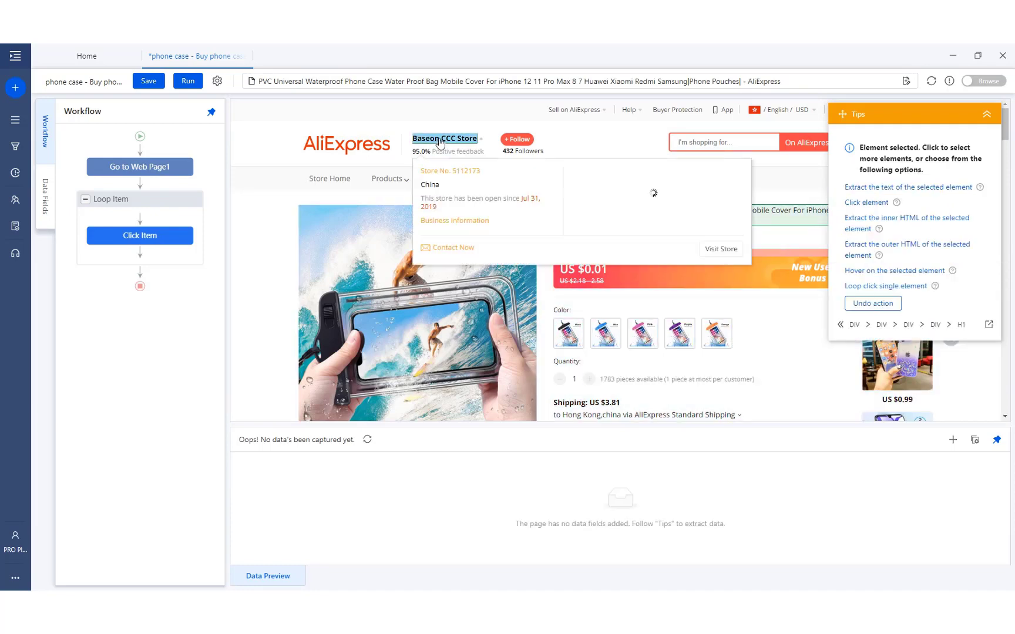
{"action": "left_click", "coordinate": [642, 236]}
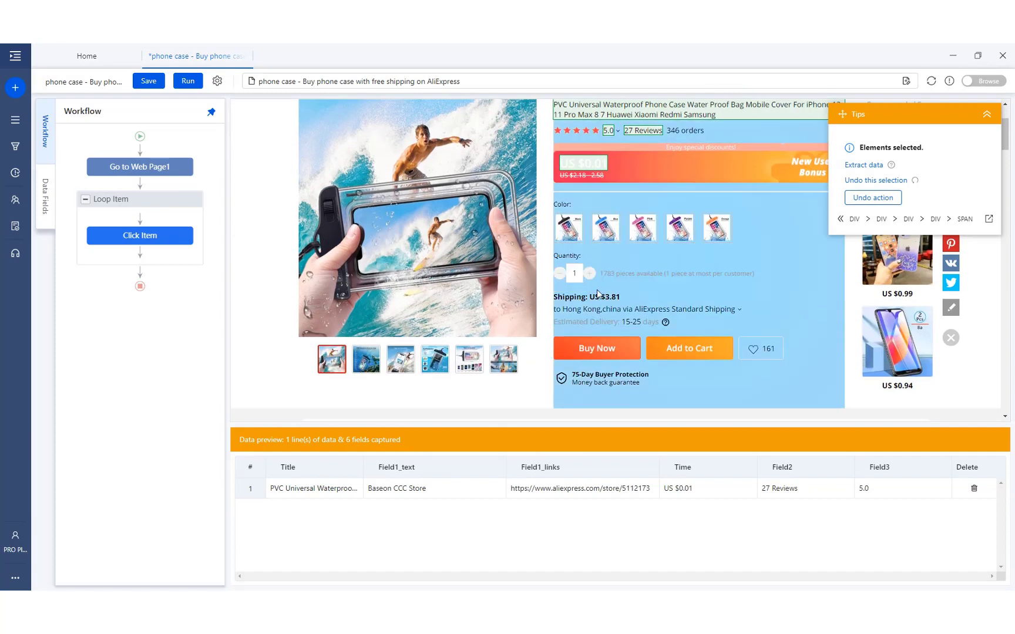
{"action": "left_click", "coordinate": [627, 321]}
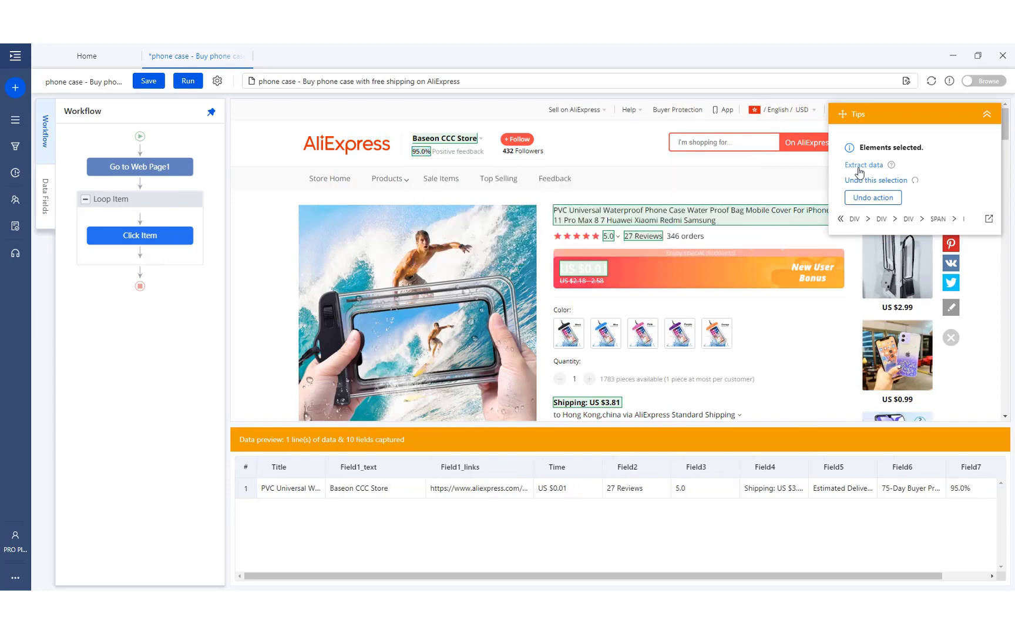
{"action": "left_click", "coordinate": [863, 164]}
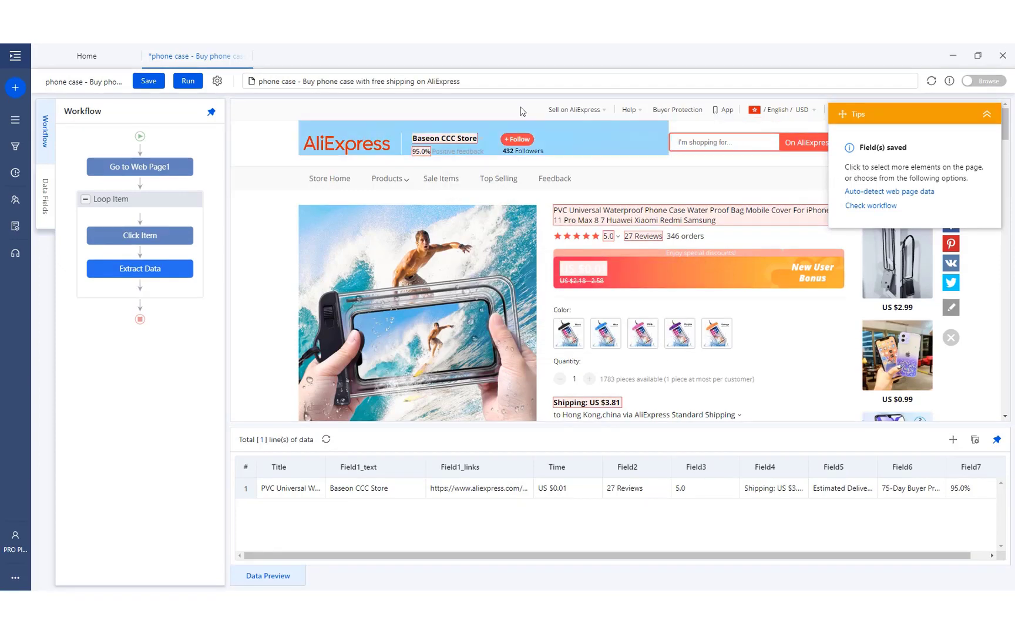
{"action": "left_click", "coordinate": [445, 139]}
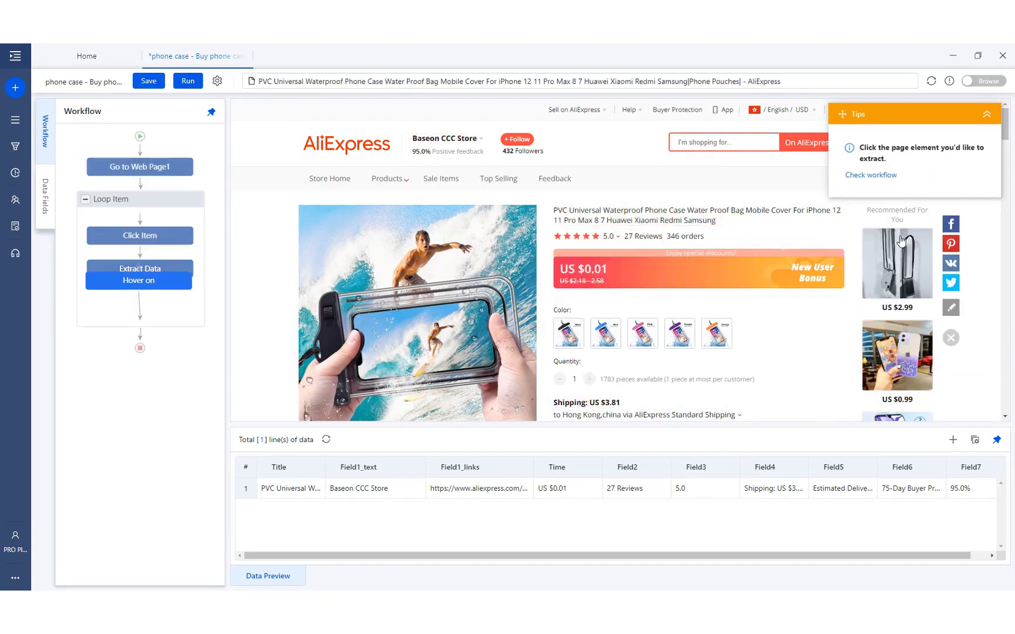
{"action": "mouse_move", "coordinate": [446, 138]}
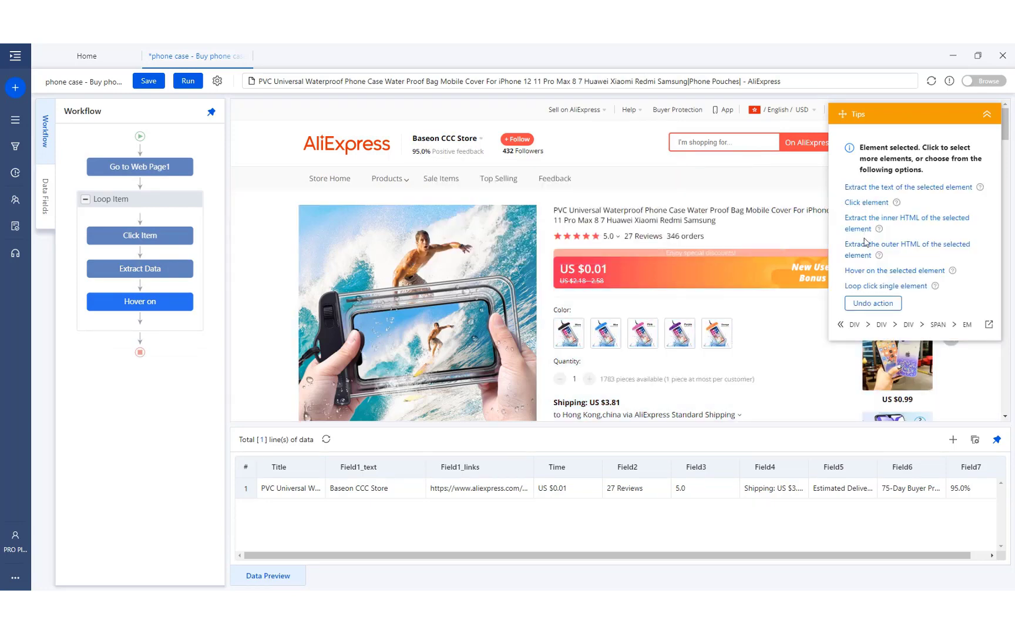
Add a Hover on step with Extract Data1, rename fields to ProductName, Store, Link, Price, and return to Loop Item
{"action": "left_click", "coordinate": [909, 187]}
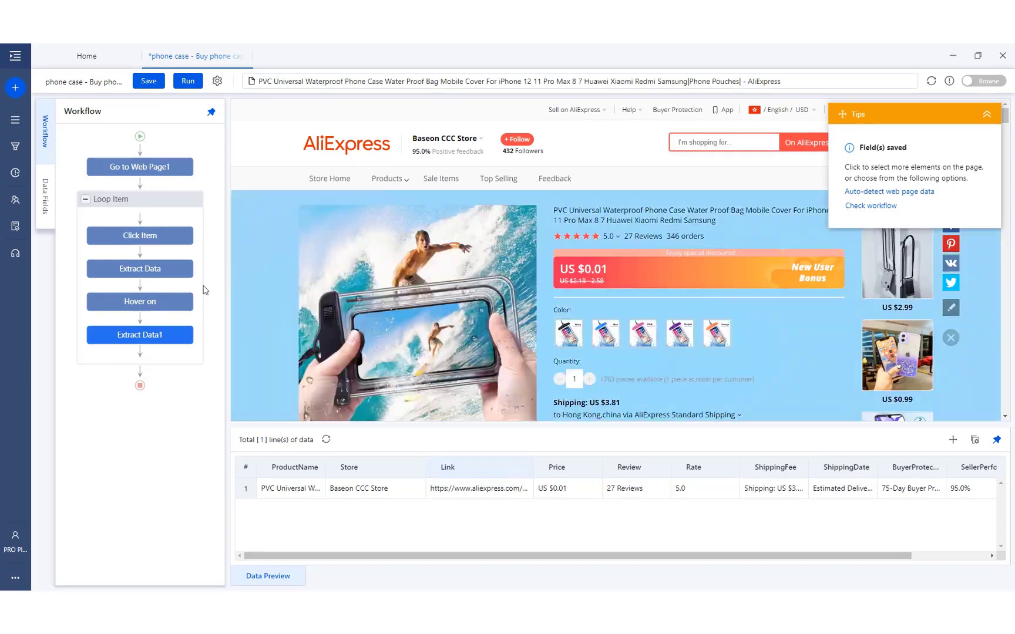
{"action": "left_click", "coordinate": [112, 198]}
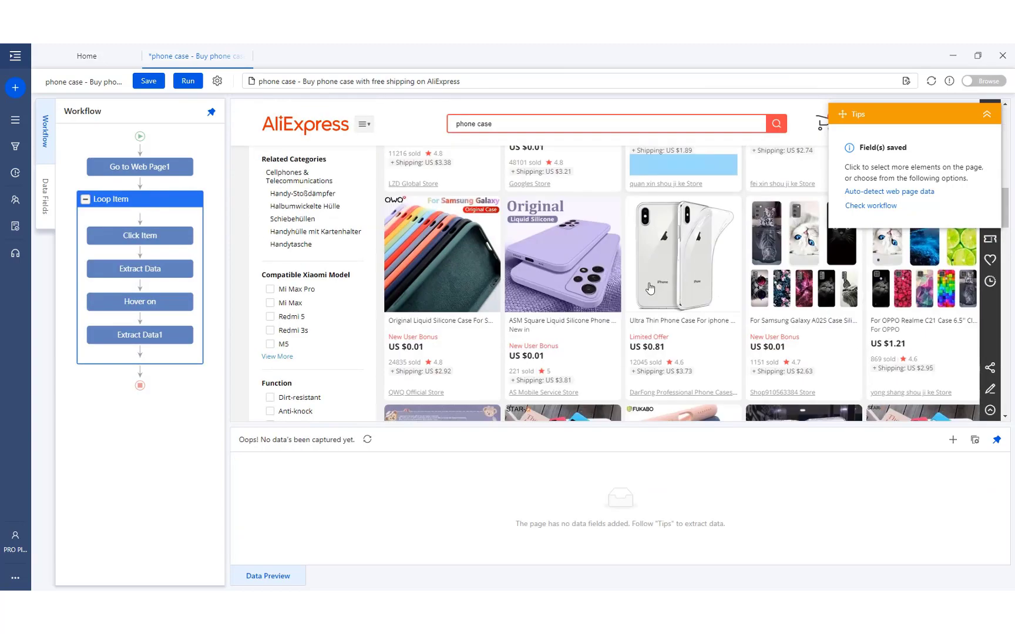
Scroll to the results' Next button to add a Pagination loop with Click to Paginate
{"action": "scroll", "scroll_direction": "down", "scroll_amount": 3}
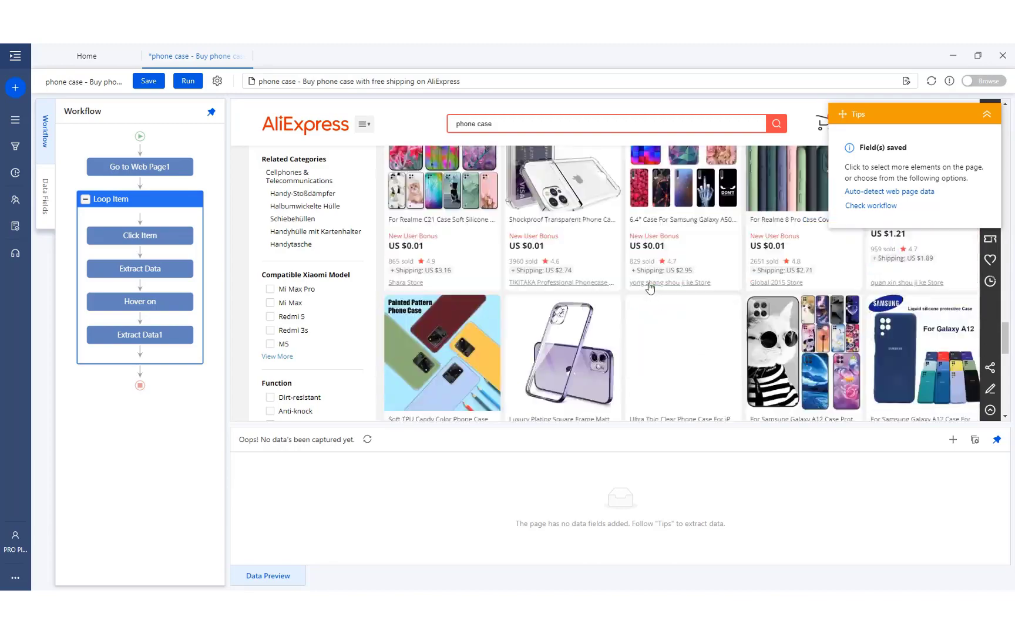
{"action": "scroll", "scroll_direction": "down", "scroll_amount": 3}
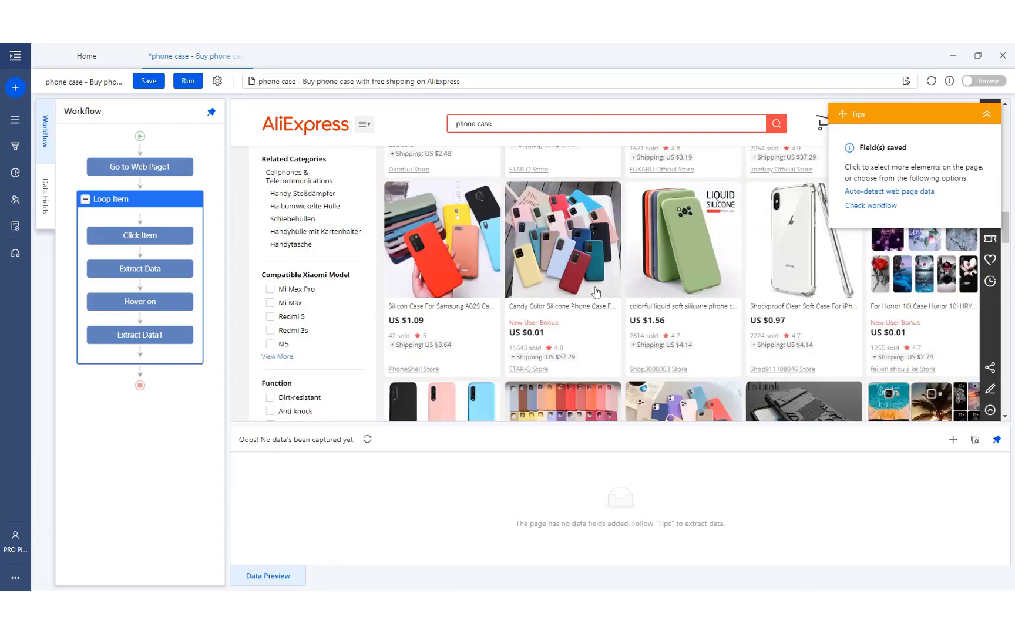
{"action": "scroll", "scroll_direction": "down", "scroll_amount": 3}
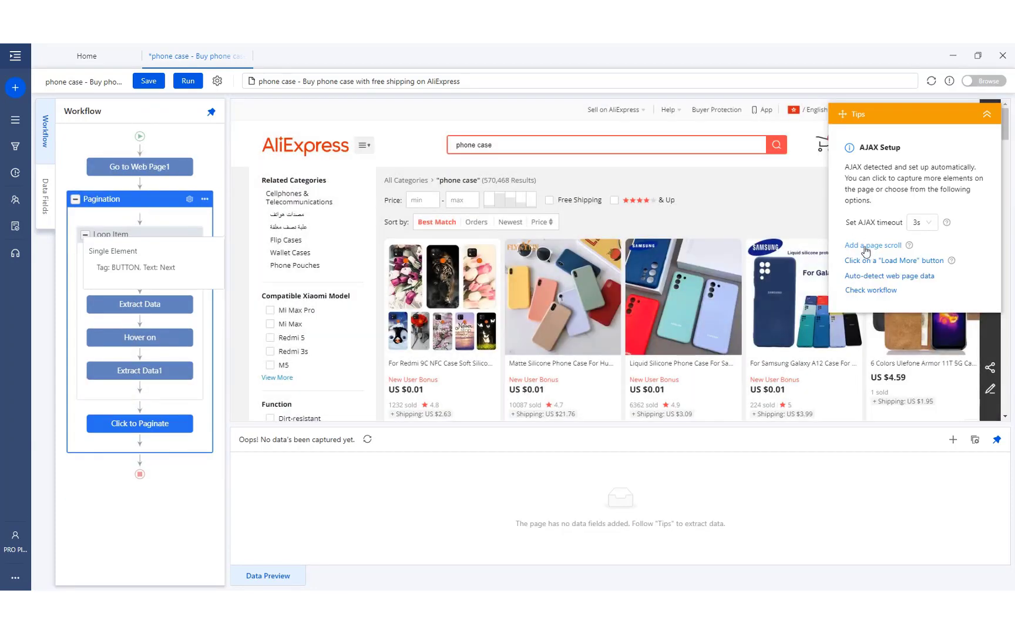
Add a Scroll Page step scrolling one screen at a time with a 3-second wait and confirm it
{"action": "left_click", "coordinate": [873, 244]}
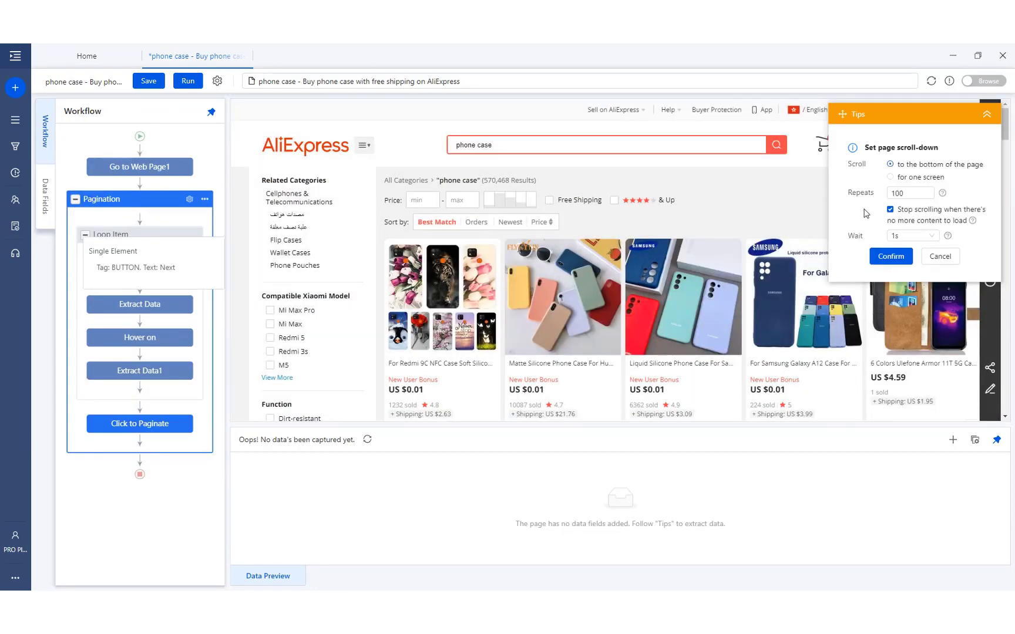
{"action": "left_click", "coordinate": [890, 177]}
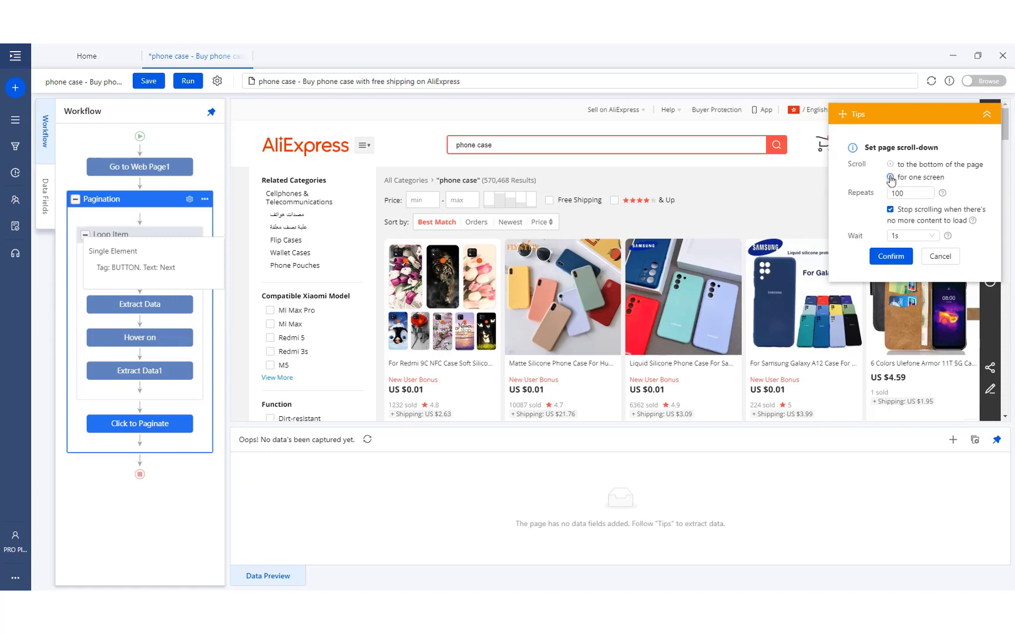
{"action": "left_click", "coordinate": [881, 177]}
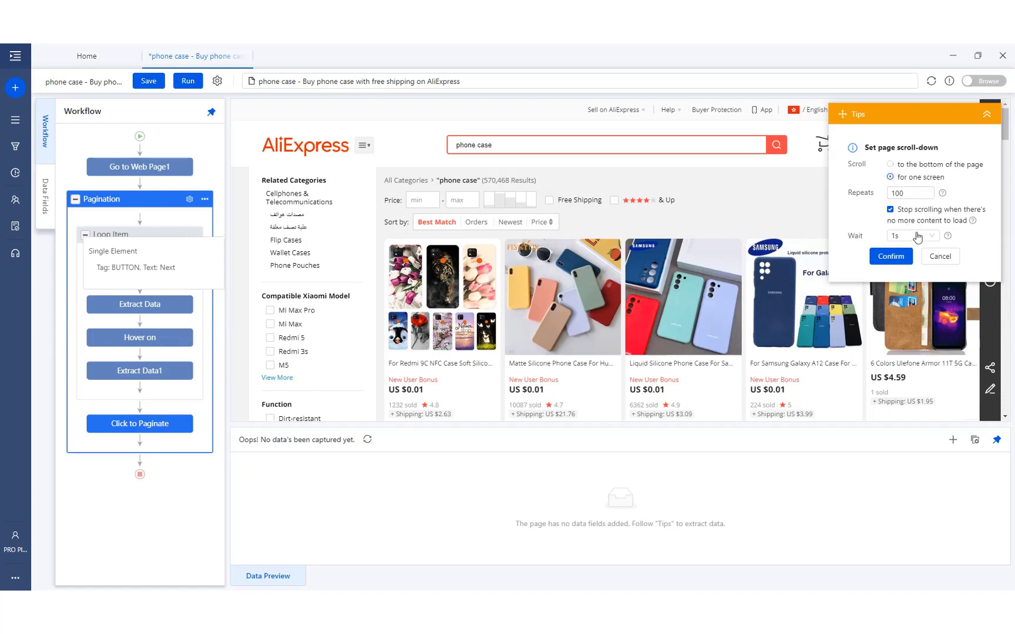
{"action": "left_click", "coordinate": [911, 235]}
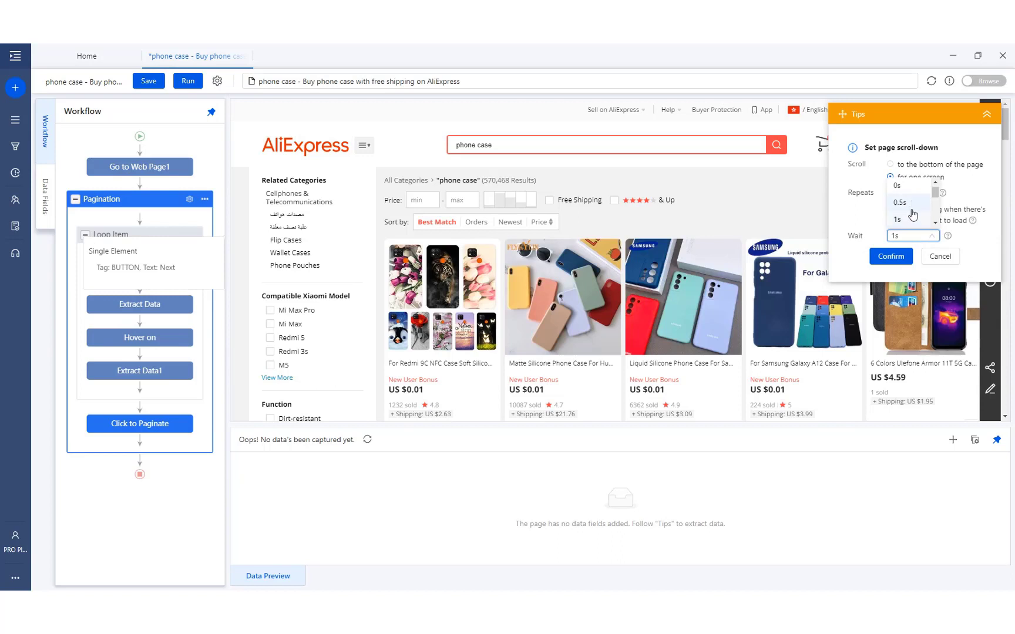
{"action": "scroll", "scroll_direction": "down", "scroll_amount": 3}
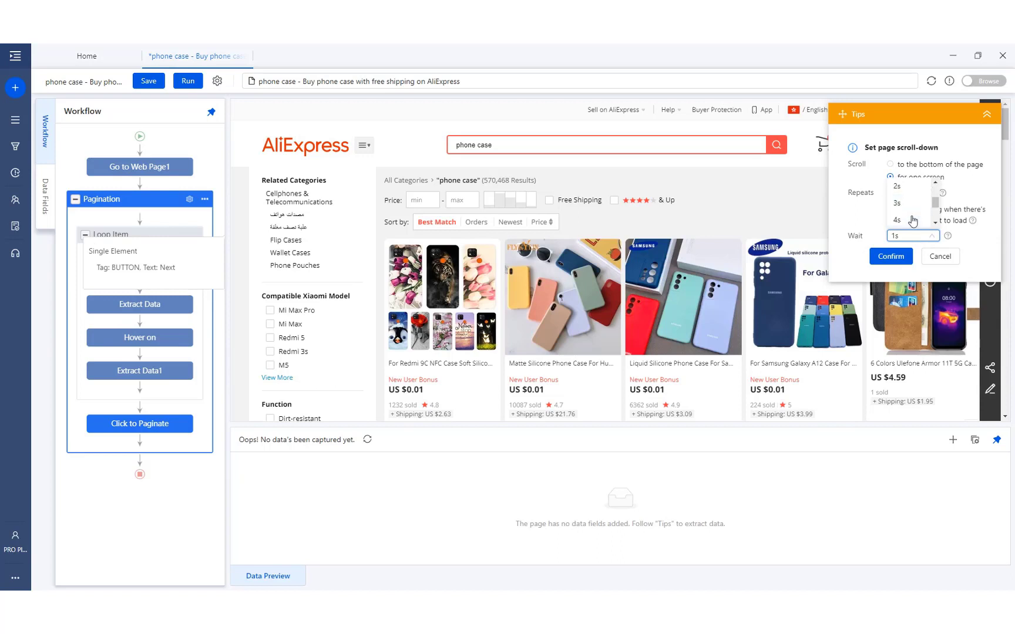
{"action": "left_click", "coordinate": [896, 203]}
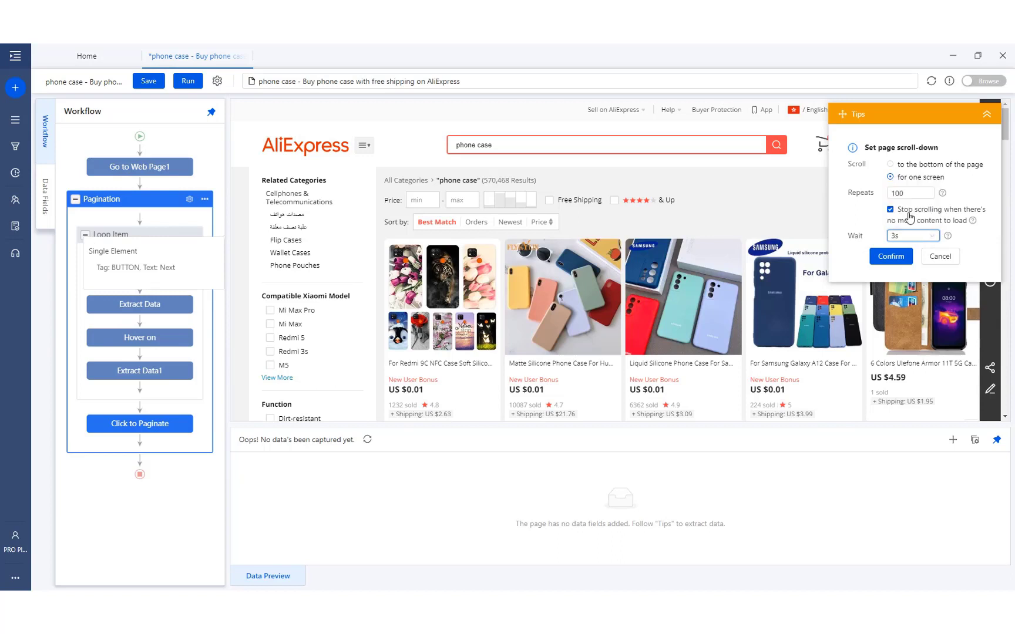
{"action": "mouse_move", "coordinate": [890, 256]}
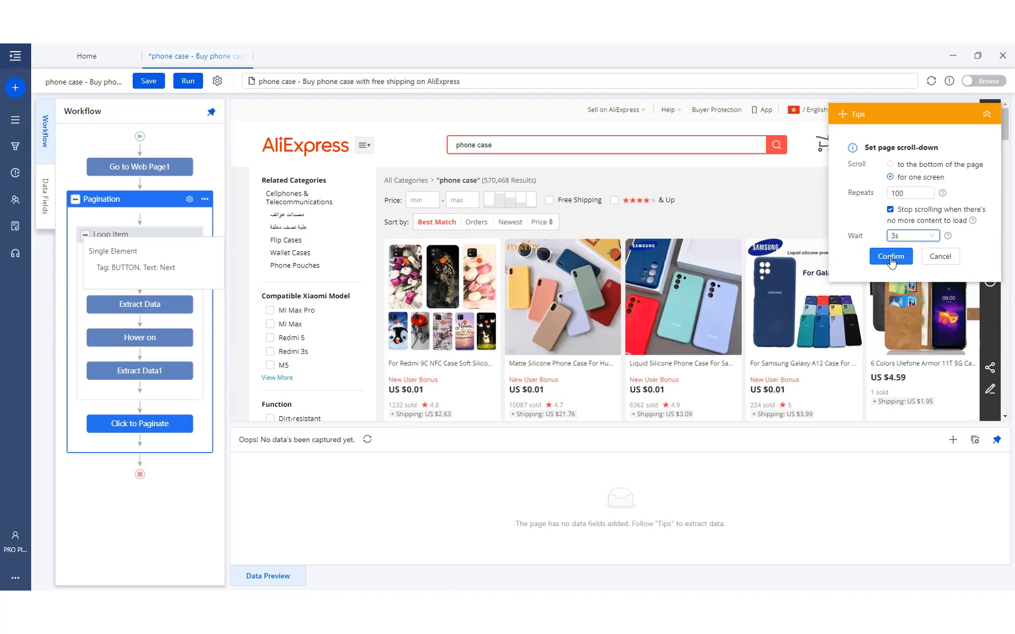
{"action": "left_click", "coordinate": [889, 256]}
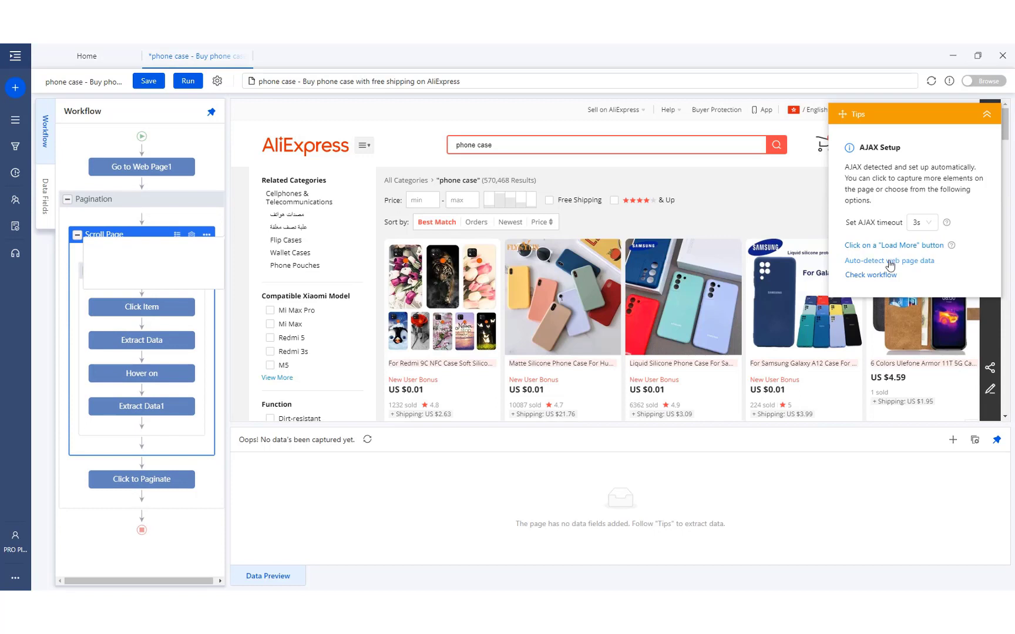
{"action": "mouse_move", "coordinate": [421, 149]}
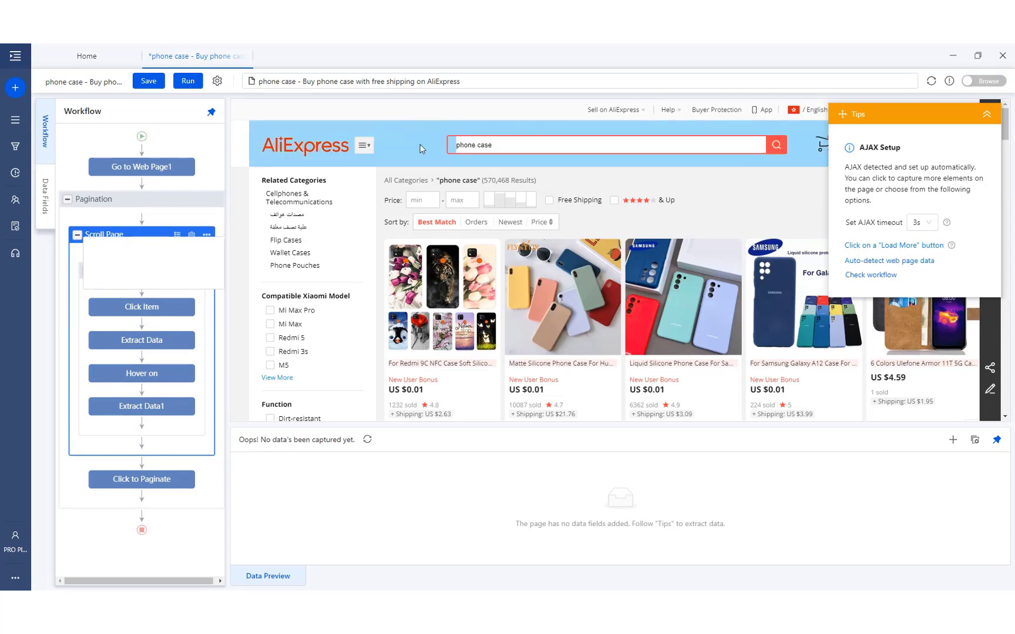
Run the task on this device, extracting 740 lines with 670 duplicates
{"action": "left_click", "coordinate": [187, 81]}
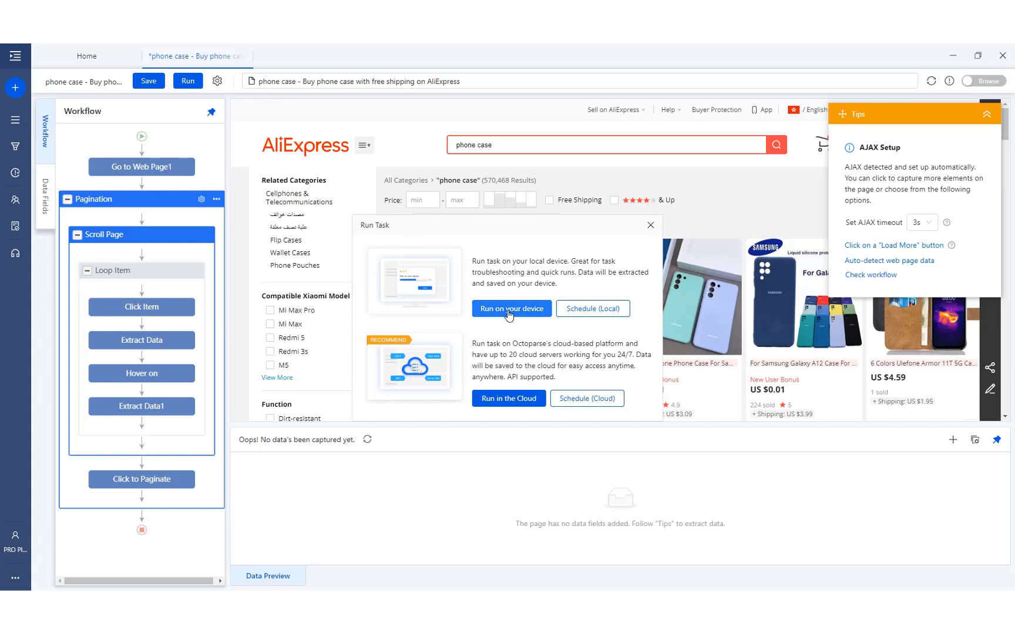
{"action": "left_click", "coordinate": [511, 308]}
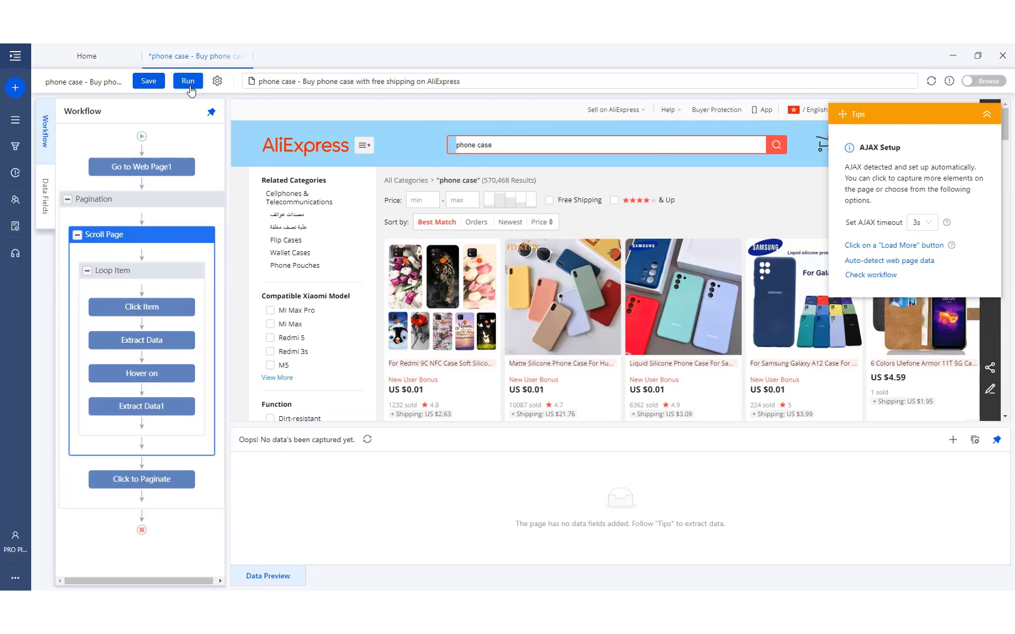
{"action": "left_click", "coordinate": [188, 82]}
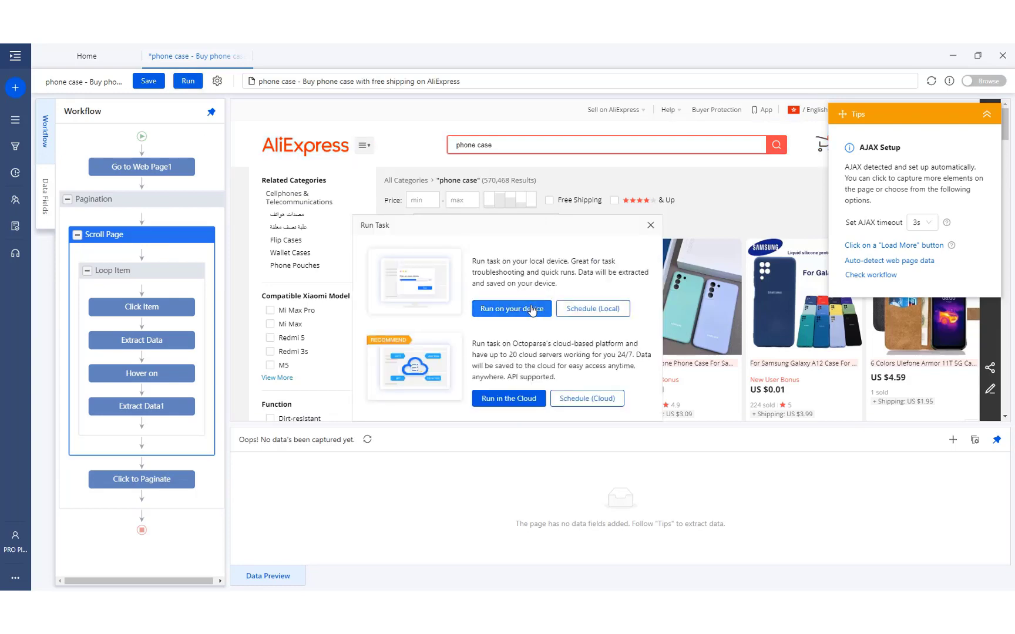
{"action": "left_click", "coordinate": [511, 309]}
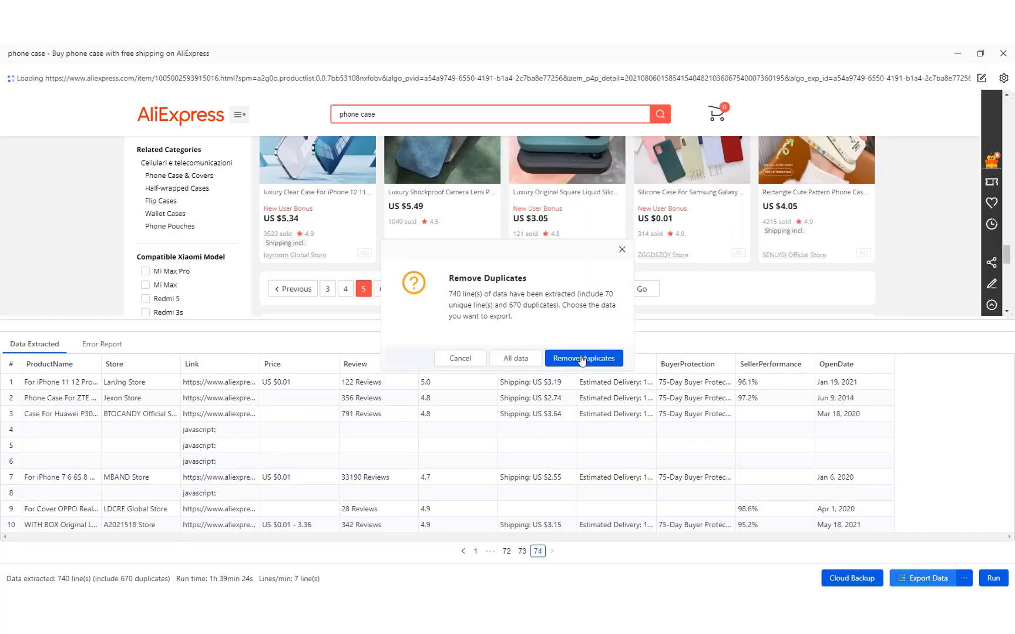
Remove duplicates and export the 70 records as Excel to Documents\SellerInfo, then open the file
{"action": "left_click", "coordinate": [581, 358]}
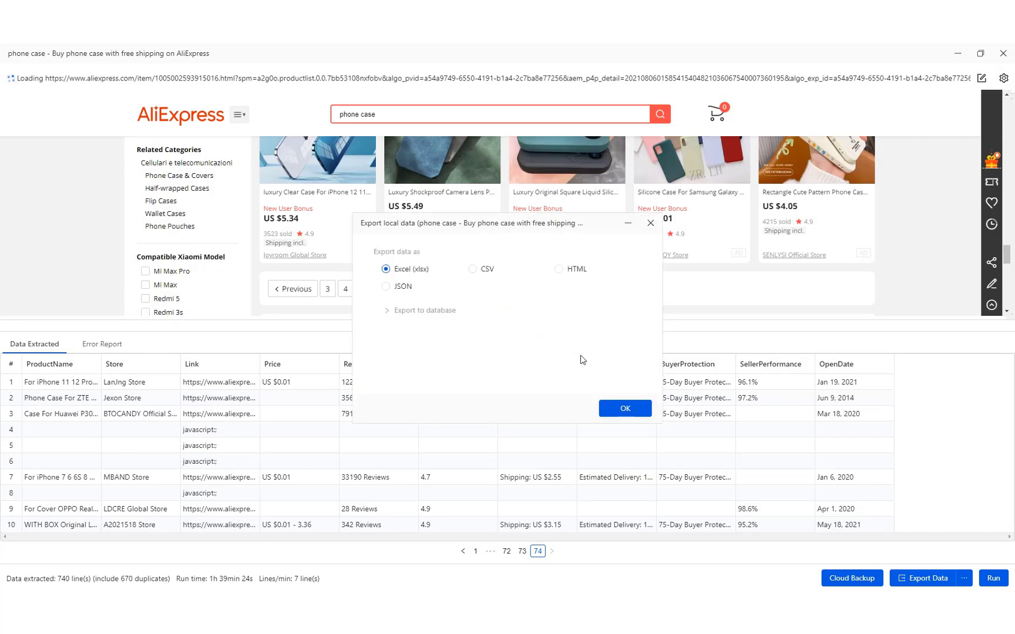
{"action": "left_click", "coordinate": [623, 409]}
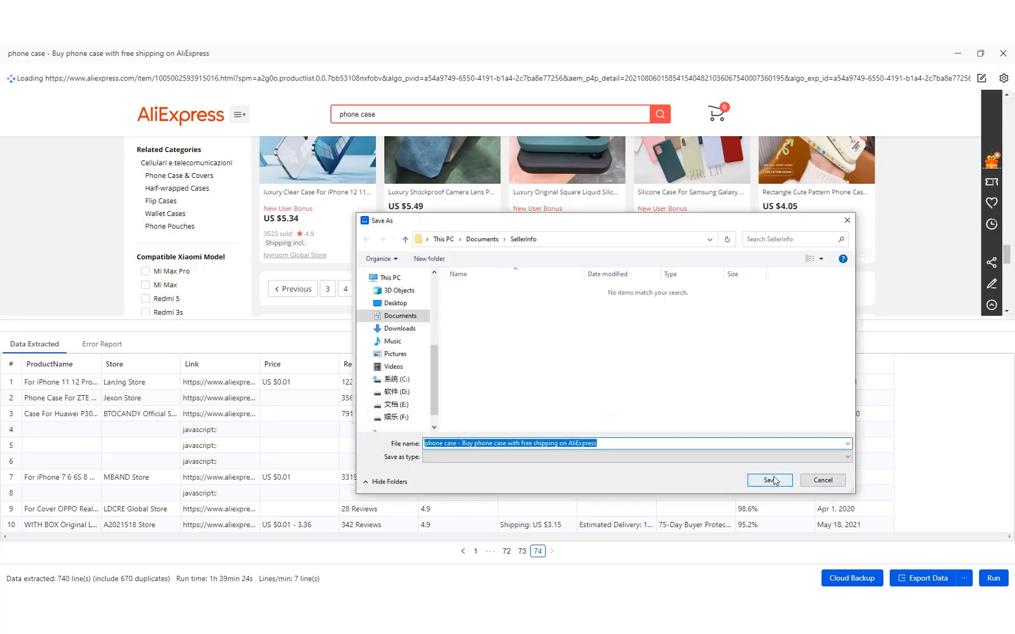
{"action": "left_click", "coordinate": [769, 480]}
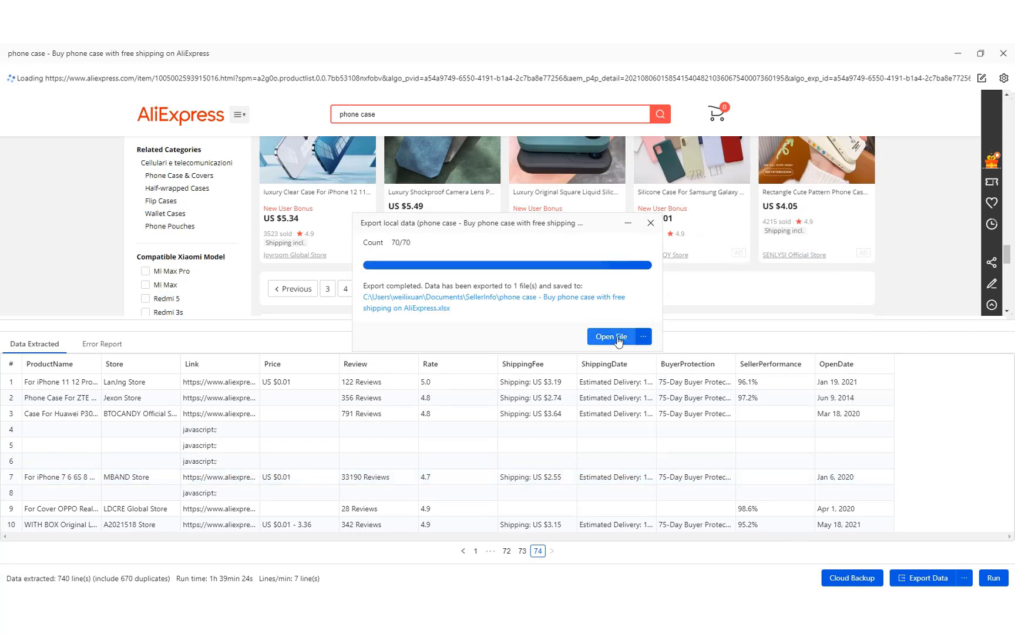
{"action": "left_click", "coordinate": [610, 337]}
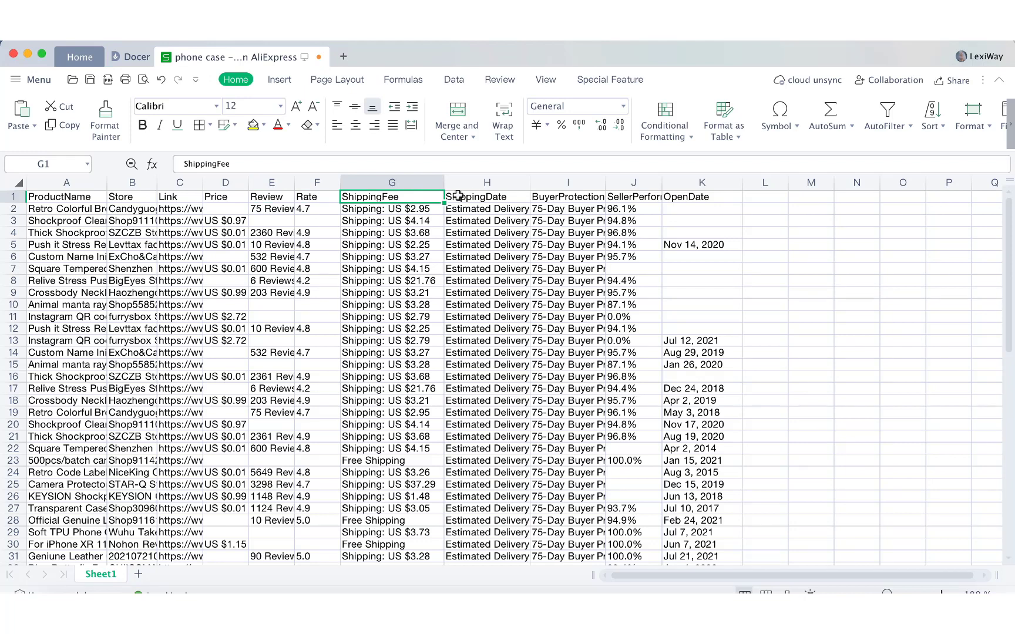
{"action": "left_click", "coordinate": [486, 196]}
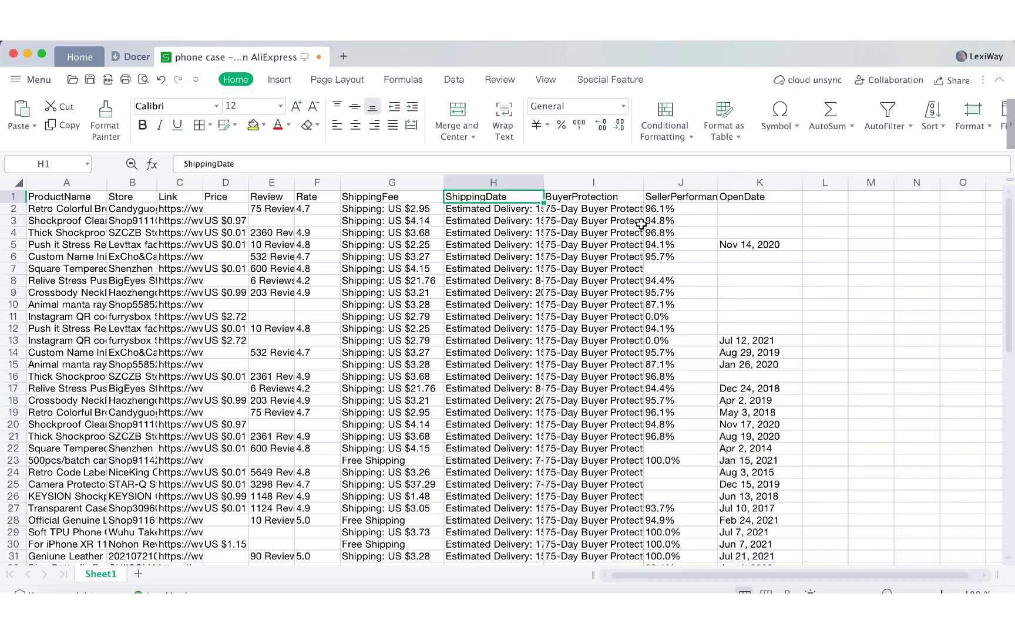
{"action": "scroll", "scroll_direction": "down", "scroll_amount": 3}
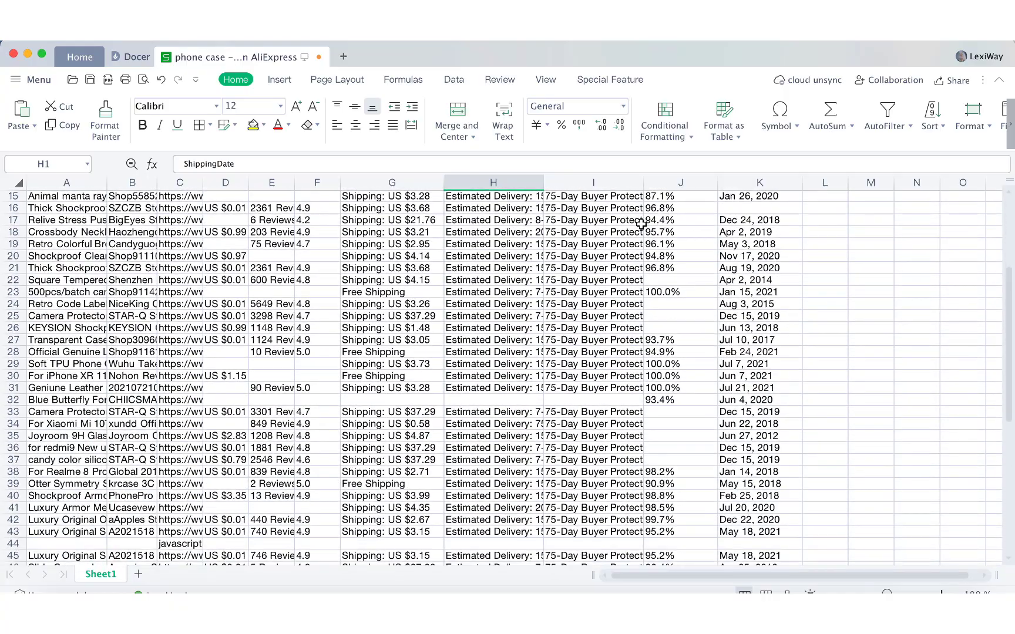
{"action": "scroll", "scroll_direction": "down", "scroll_amount": 3}
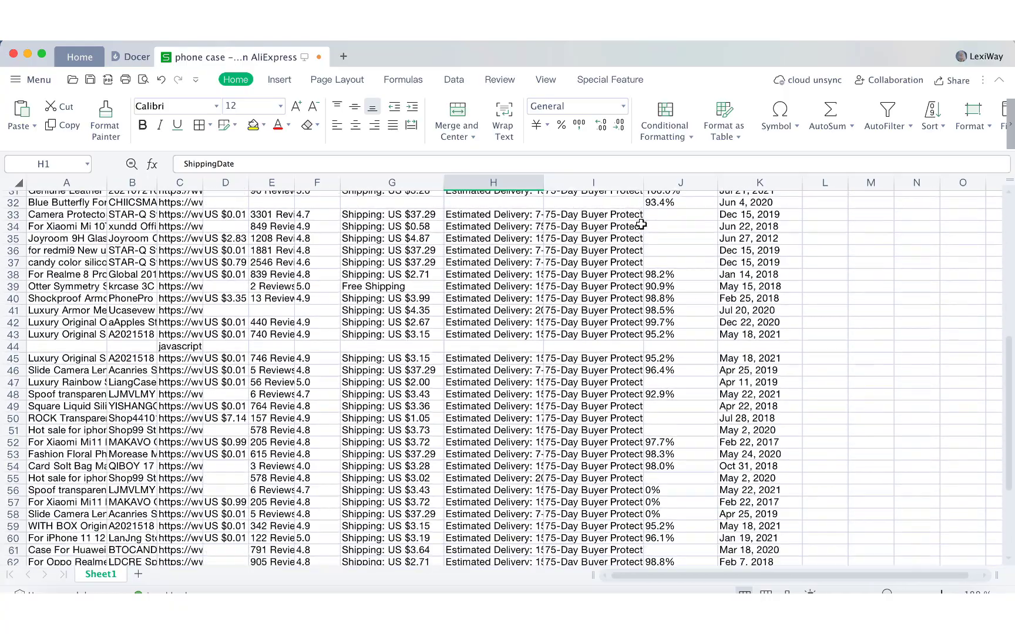
{"action": "scroll", "scroll_direction": "down", "scroll_amount": 3}
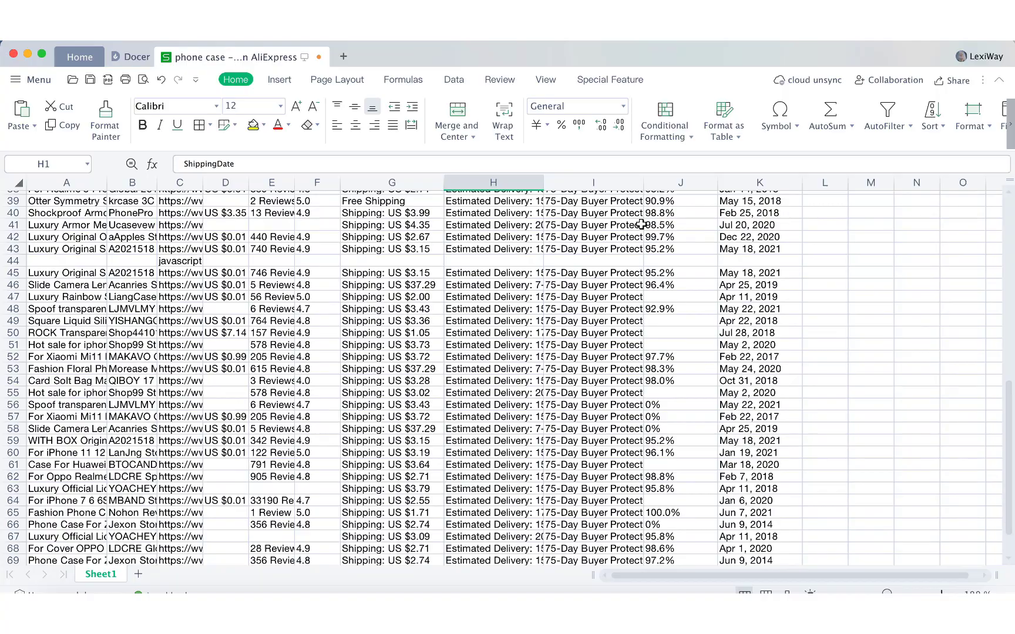
{"action": "scroll", "scroll_direction": "up", "scroll_amount": 3}
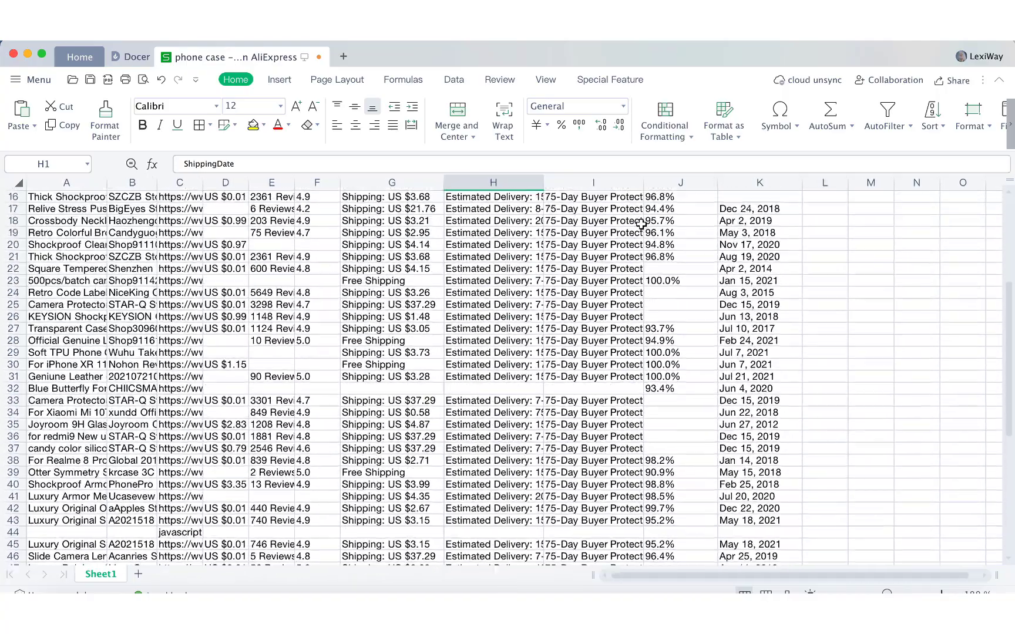